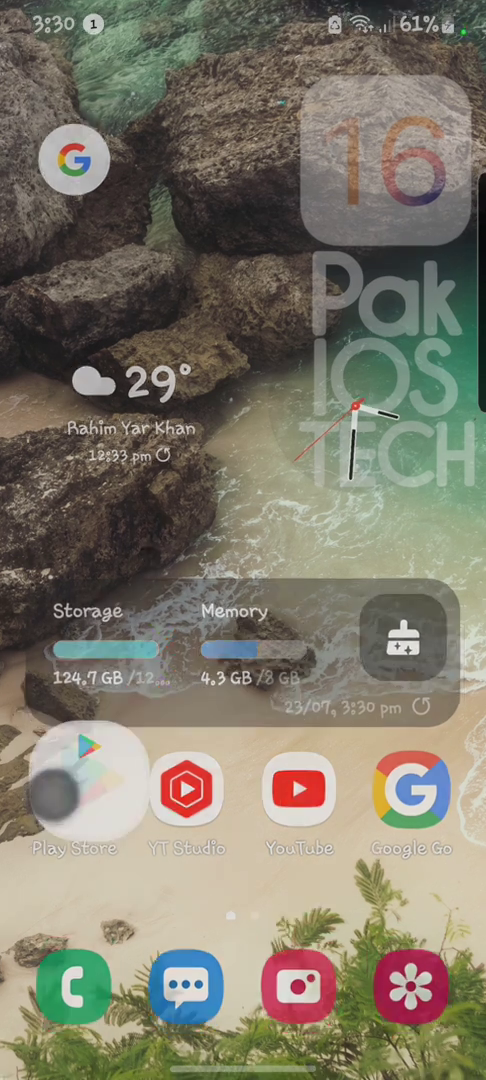
Search the Play Store for 'inst' and pick the Instagram suggestion.
{"action": "left_click", "coordinate": [72, 788]}
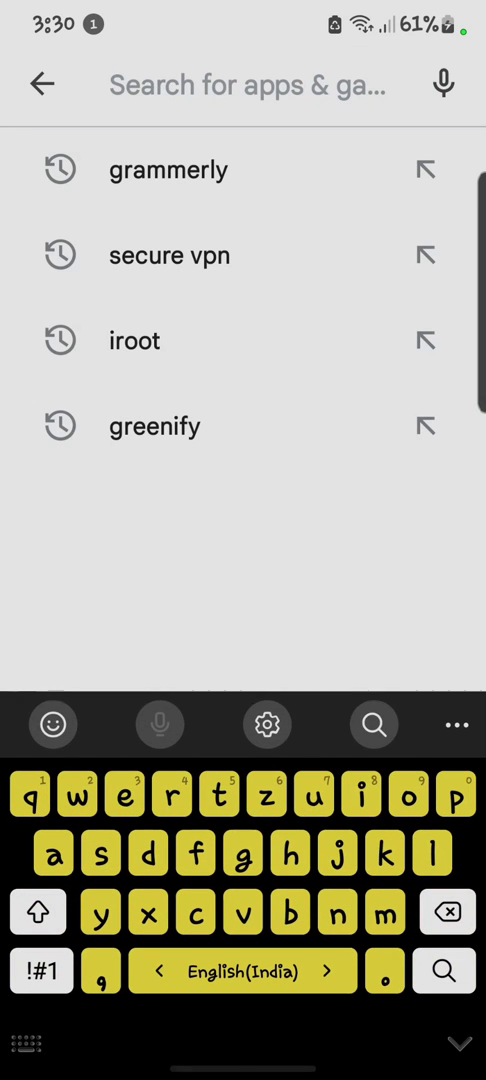
{"action": "type", "text": "inst"}
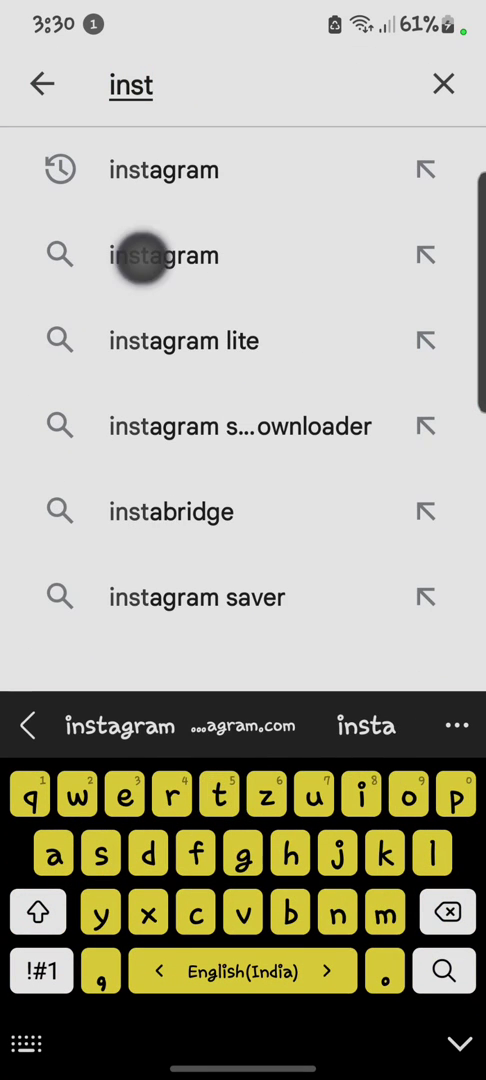
{"action": "left_click", "coordinate": [162, 168]}
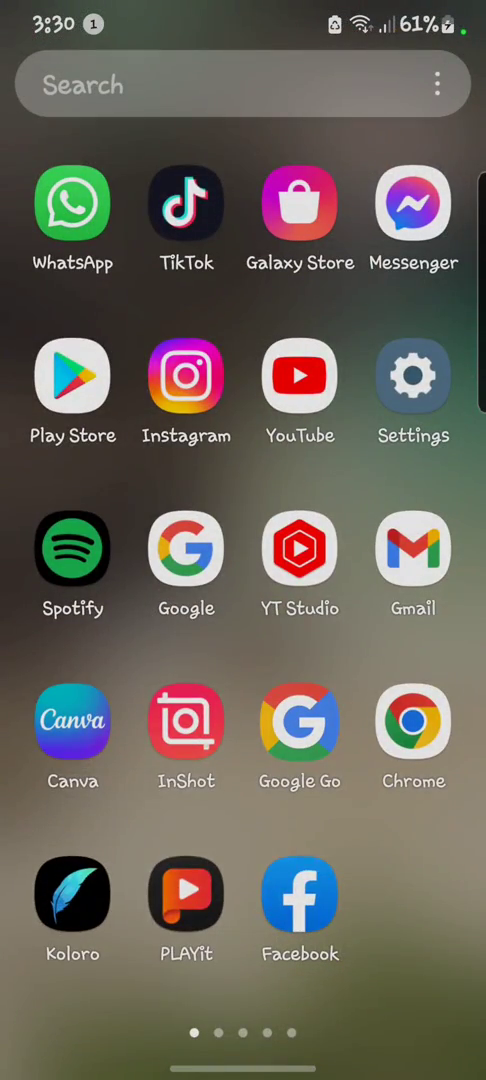
Reach the Apps list in Settings and filter it with a search for 'google p'.
{"action": "left_click", "coordinate": [412, 390]}
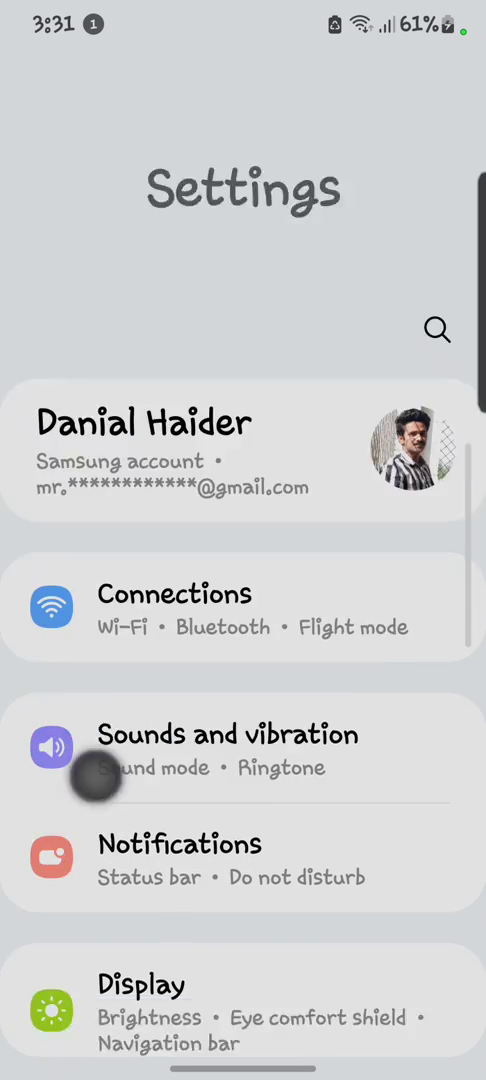
{"action": "scroll", "scroll_direction": "down", "scroll_amount": 3}
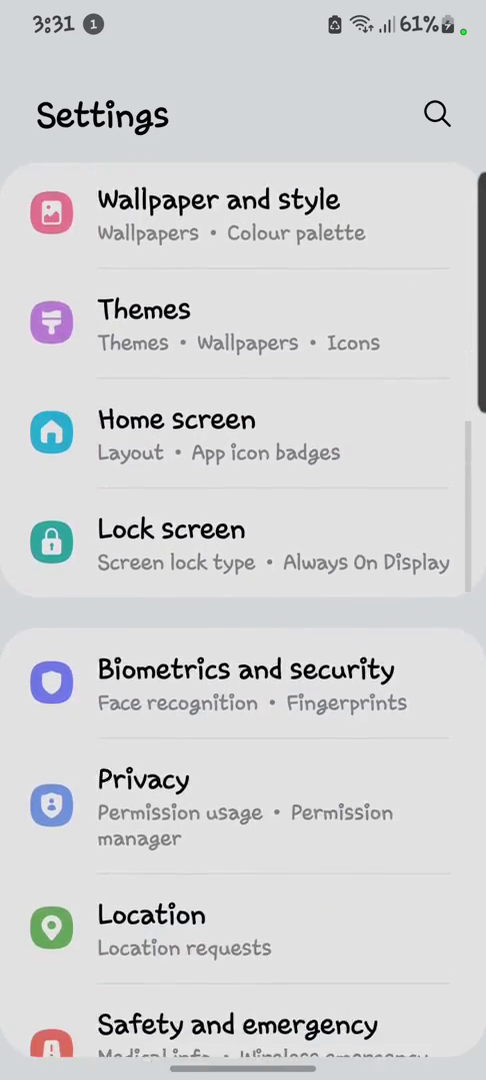
{"action": "scroll", "scroll_direction": "down", "scroll_amount": 3}
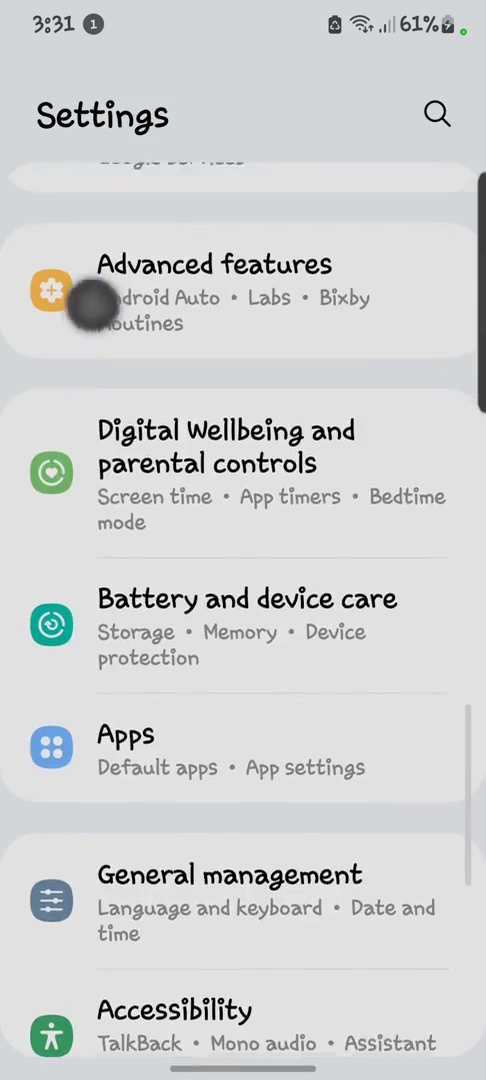
{"action": "left_click", "coordinate": [126, 732]}
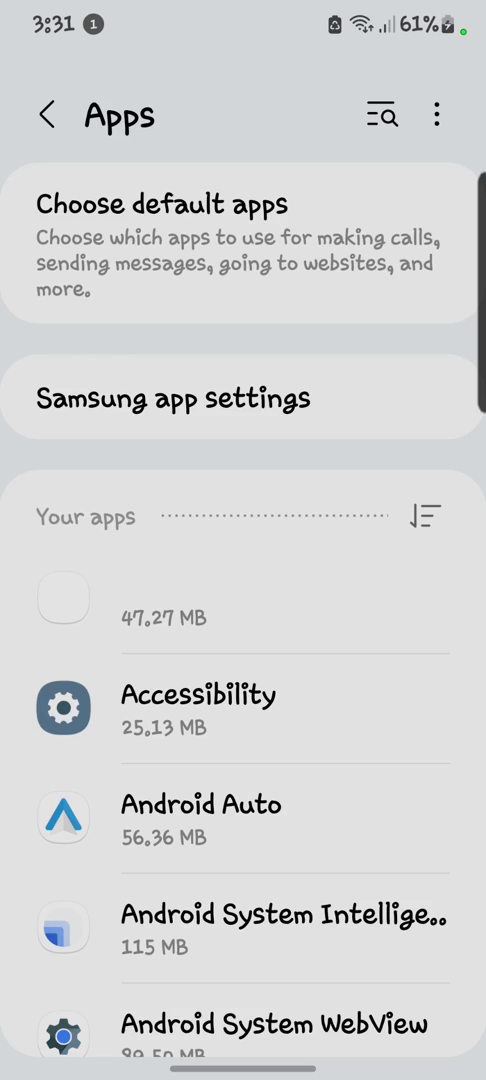
{"action": "left_click", "coordinate": [384, 116]}
{"action": "type", "text": "google p"}
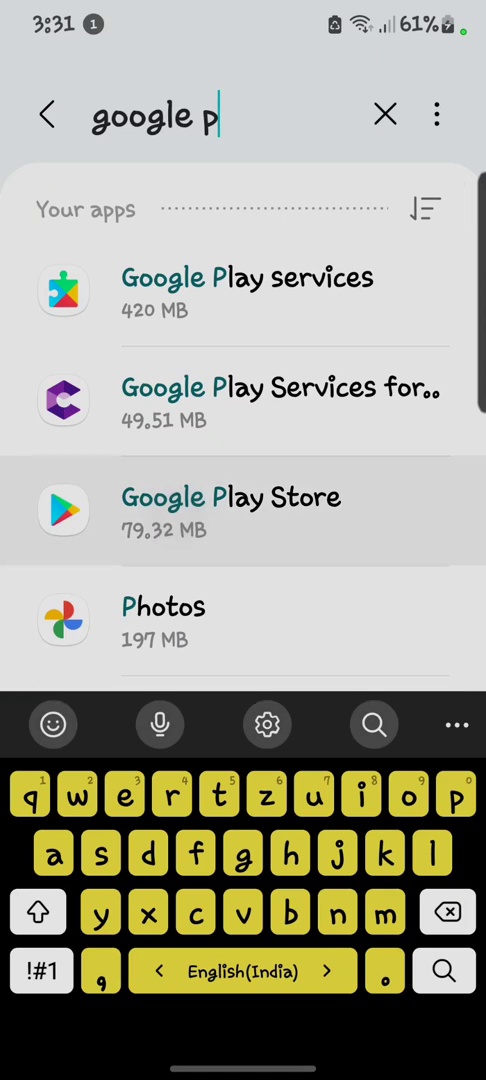
Clear Google Play Store's cache and stored data from its Storage page, then return to app search.
{"action": "left_click", "coordinate": [228, 510]}
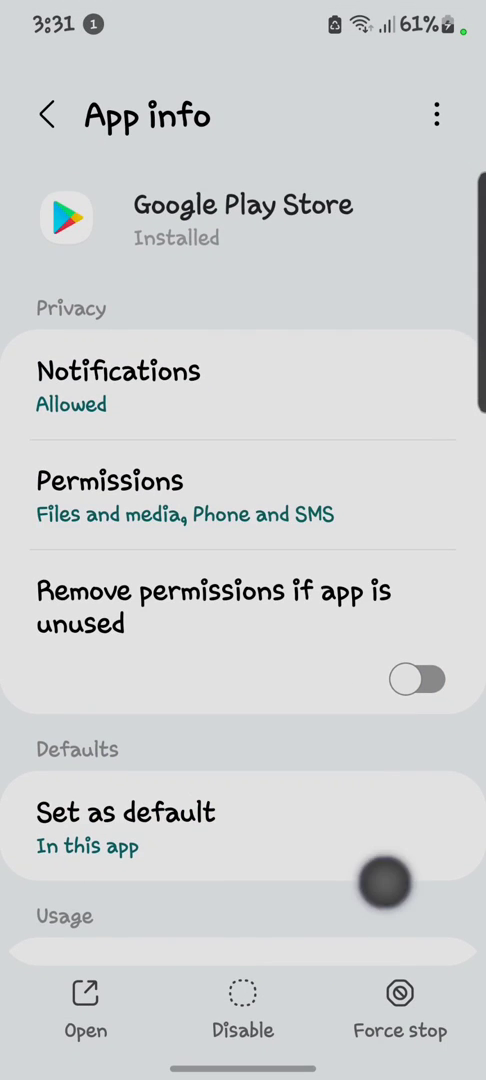
{"action": "scroll", "scroll_direction": "down", "scroll_amount": 3}
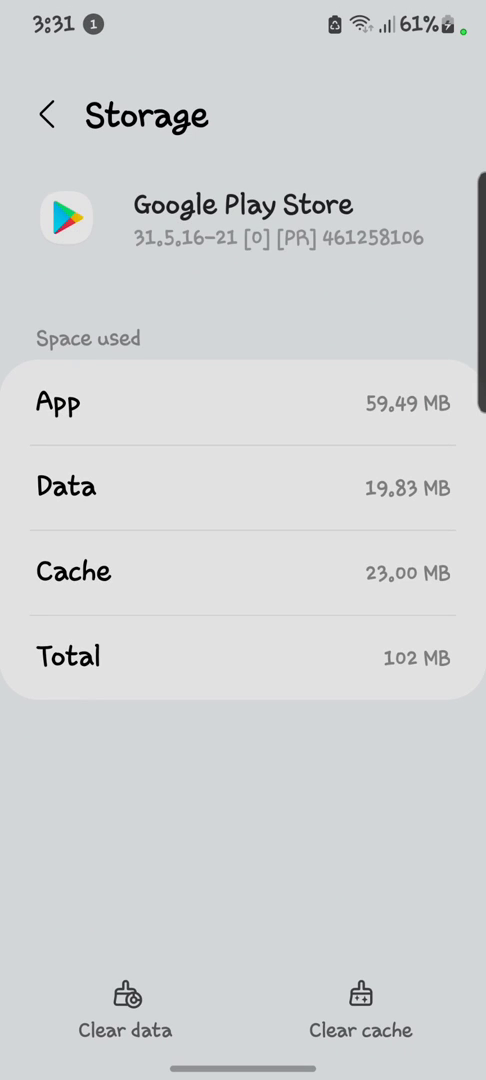
{"action": "left_click", "coordinate": [360, 1028]}
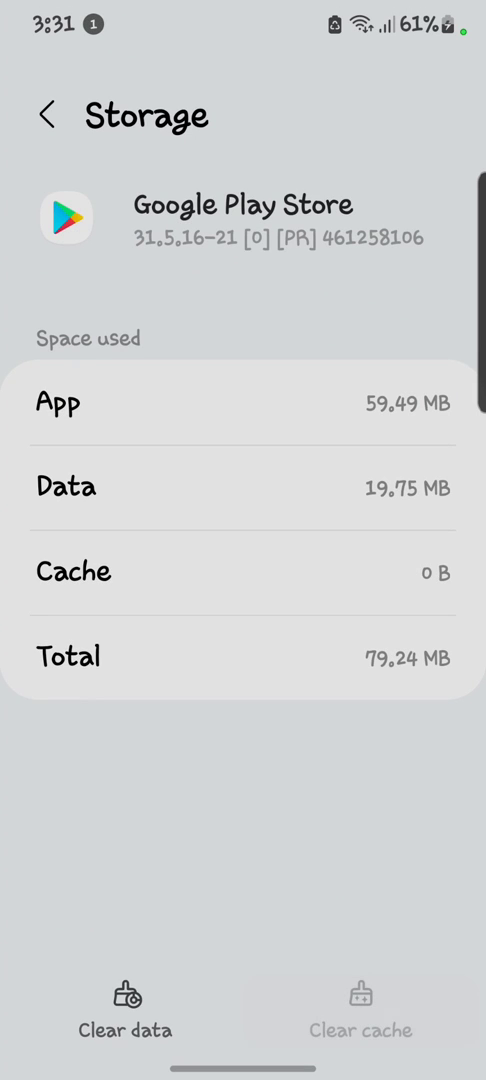
{"action": "left_click", "coordinate": [124, 1028]}
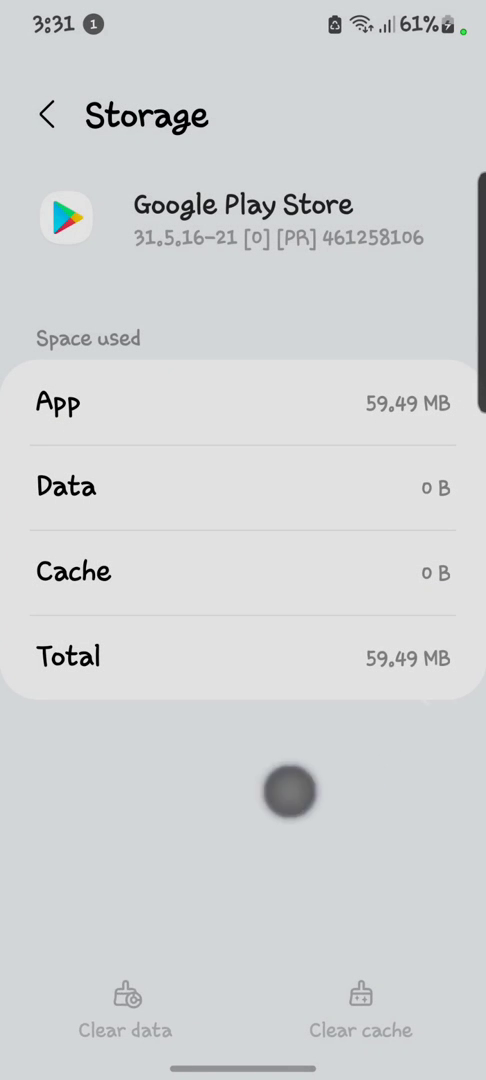
{"action": "left_click", "coordinate": [48, 114]}
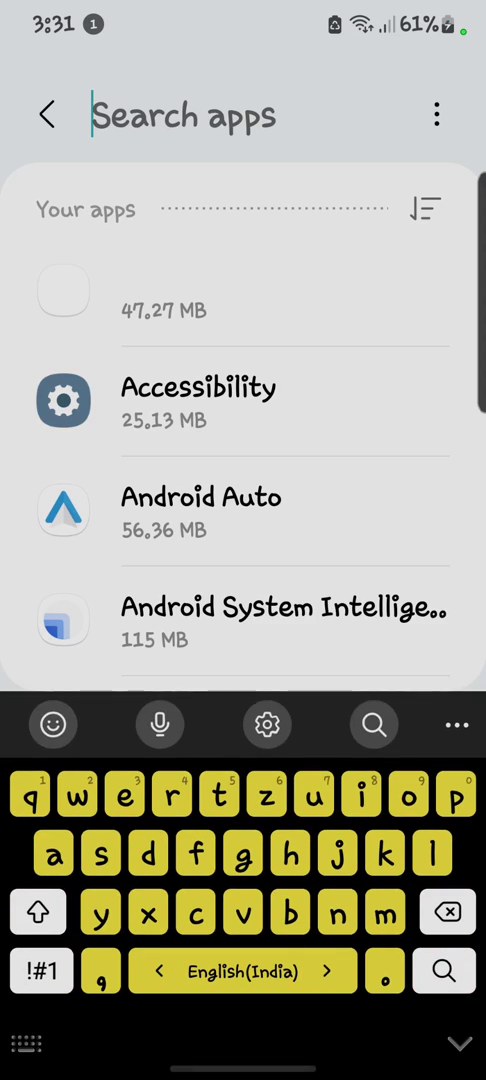
Find Google Play services via 'google pla', clear its cache and leave to the home screen.
{"action": "type", "text": "google pla"}
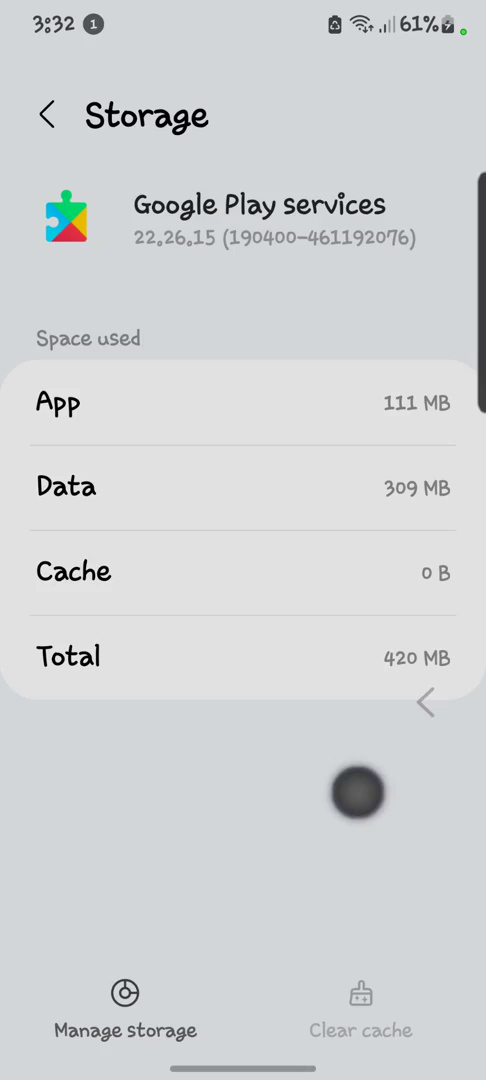
{"action": "key", "text": "home"}
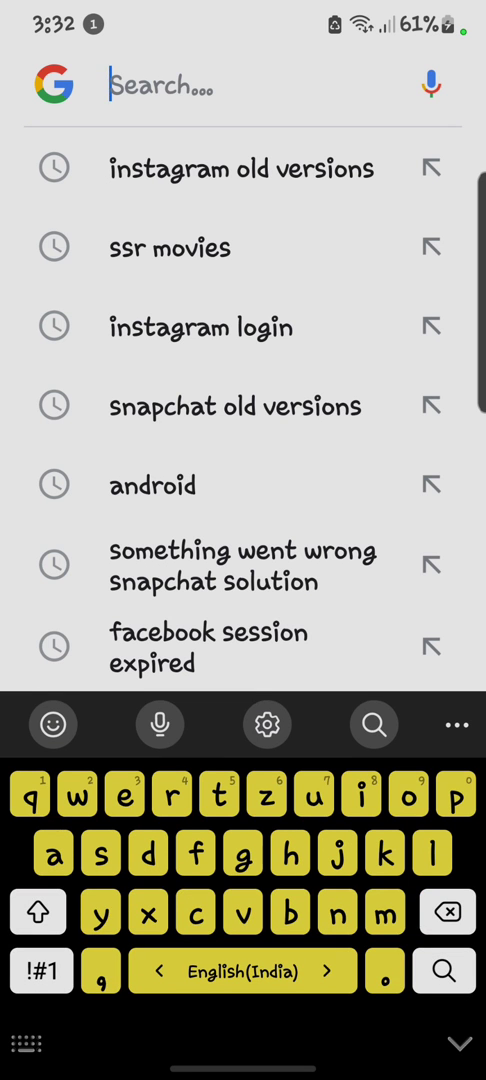
Rerun the 'instagram old versions' search and browse the AndroidAPKsFree release list.
{"action": "left_click", "coordinate": [240, 168]}
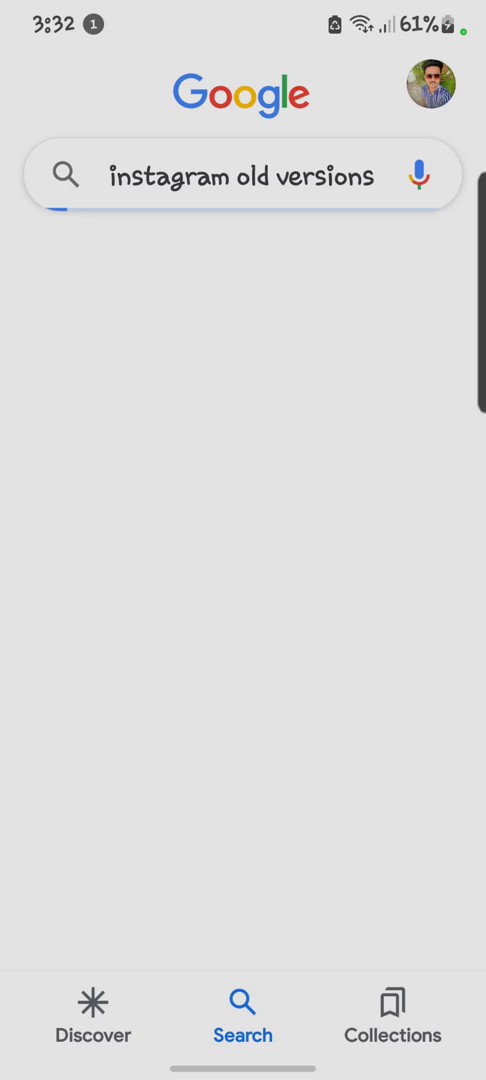
{"action": "key", "text": "Enter"}
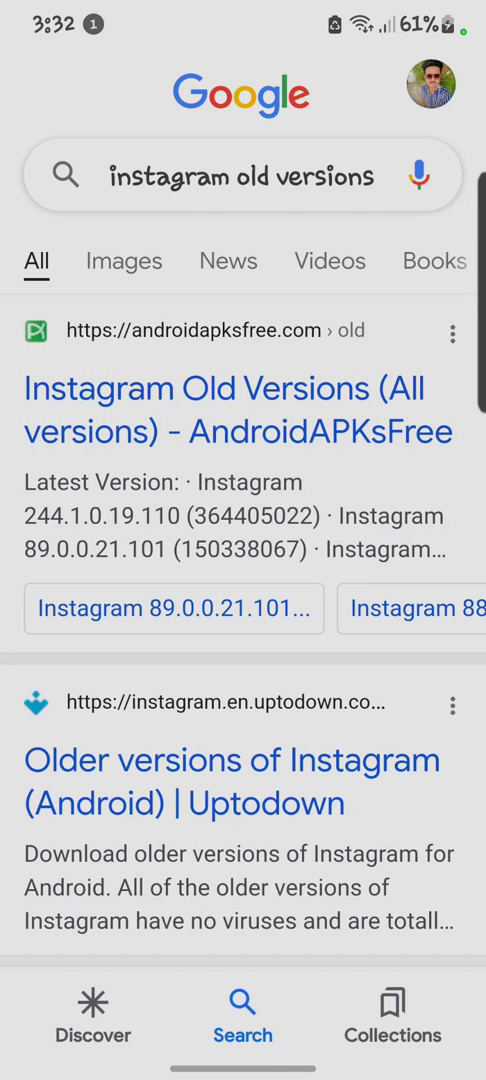
{"action": "left_click", "coordinate": [236, 408]}
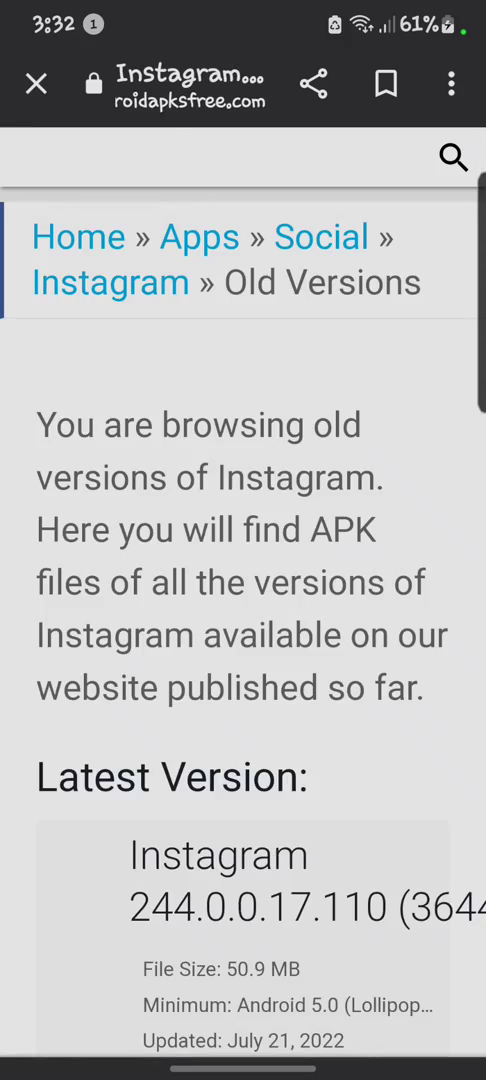
{"action": "scroll", "scroll_direction": "down", "scroll_amount": 3}
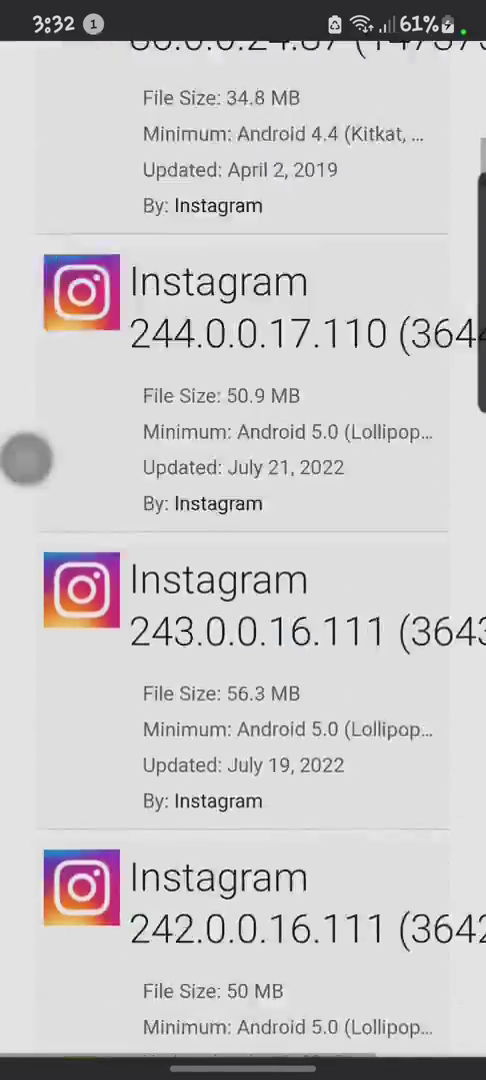
{"action": "scroll", "scroll_direction": "down", "scroll_amount": 3}
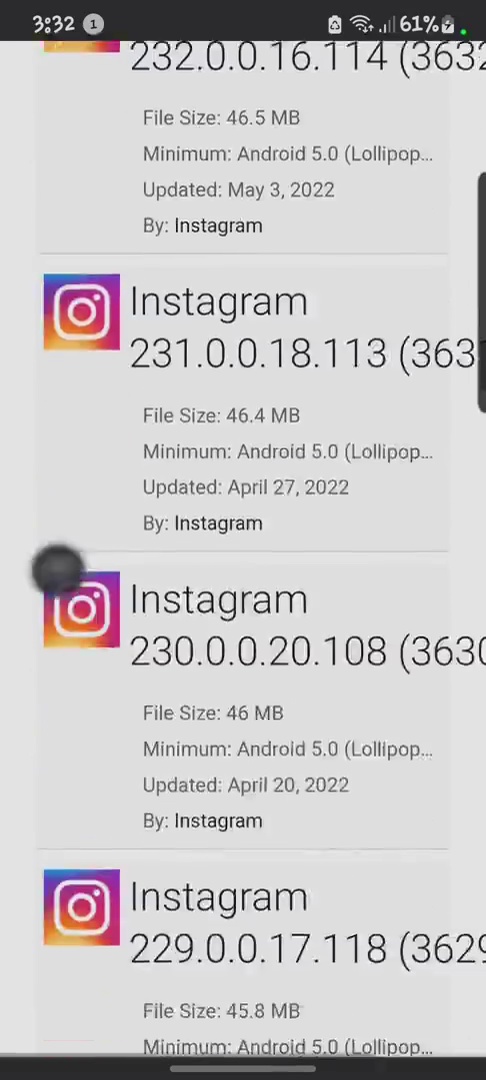
{"action": "scroll", "scroll_direction": "down", "scroll_amount": 3}
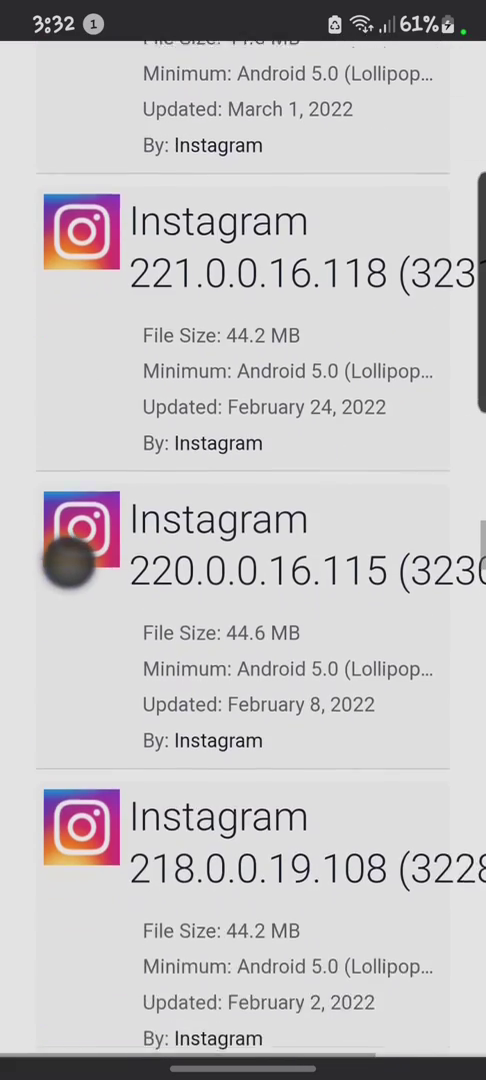
{"action": "scroll", "scroll_direction": "down", "scroll_amount": 3}
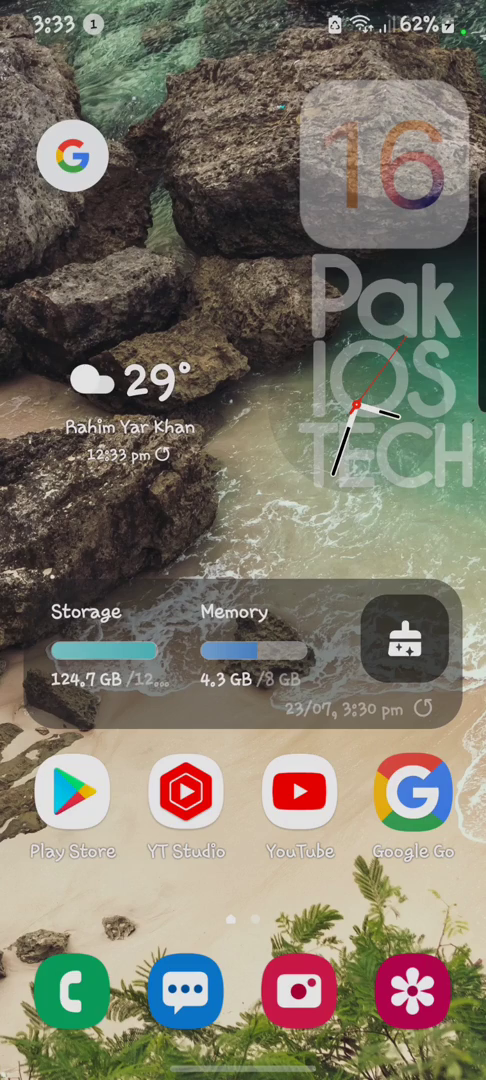
{"action": "left_click", "coordinate": [72, 790]}
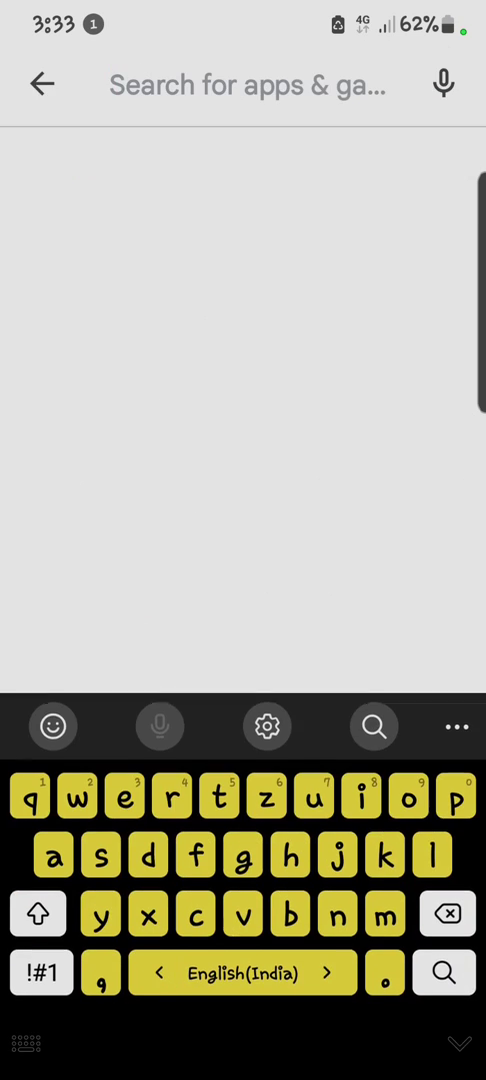
{"action": "type", "text": "dual"}
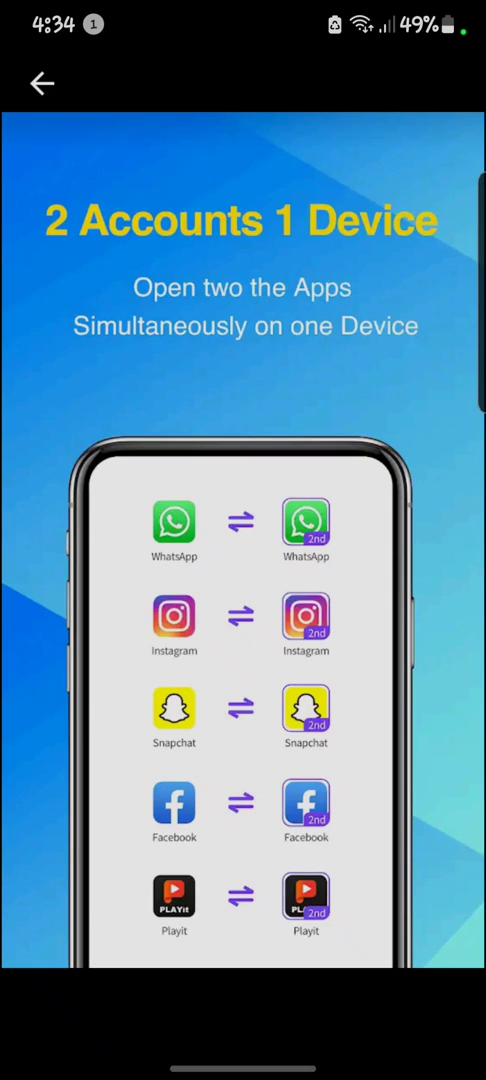
{"action": "left_click", "coordinate": [40, 84]}
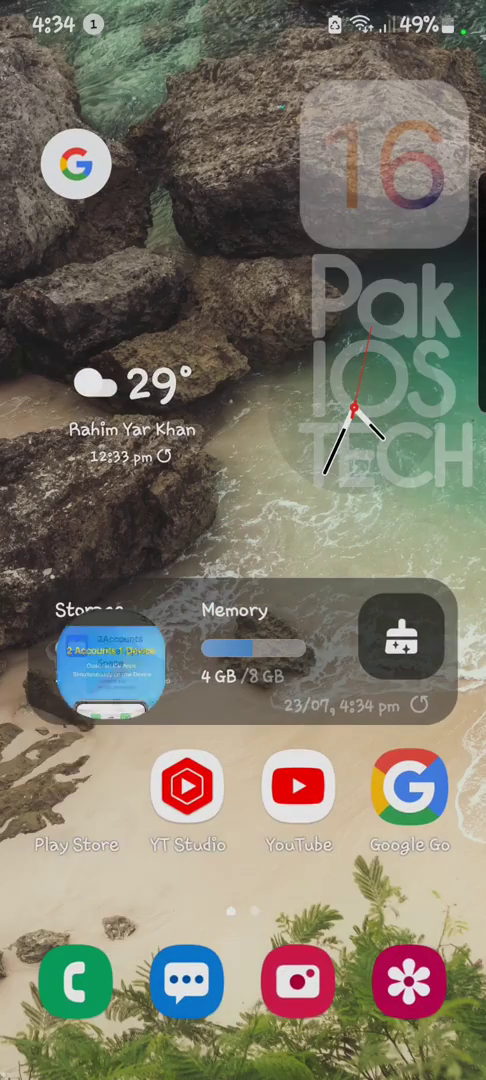